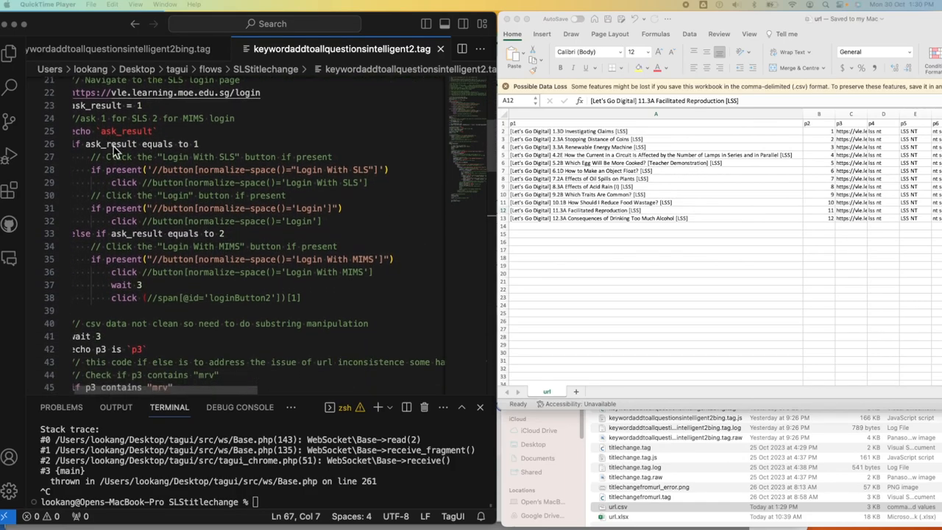
- Review url.csv in the editor, checking the p4 tag value in the first row
scroll(down, 3)
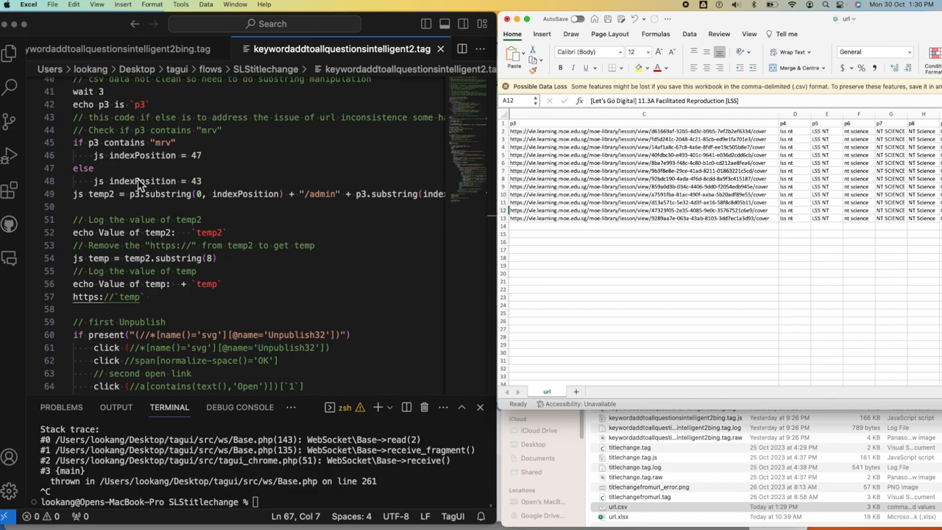
mouse_move(155, 324)
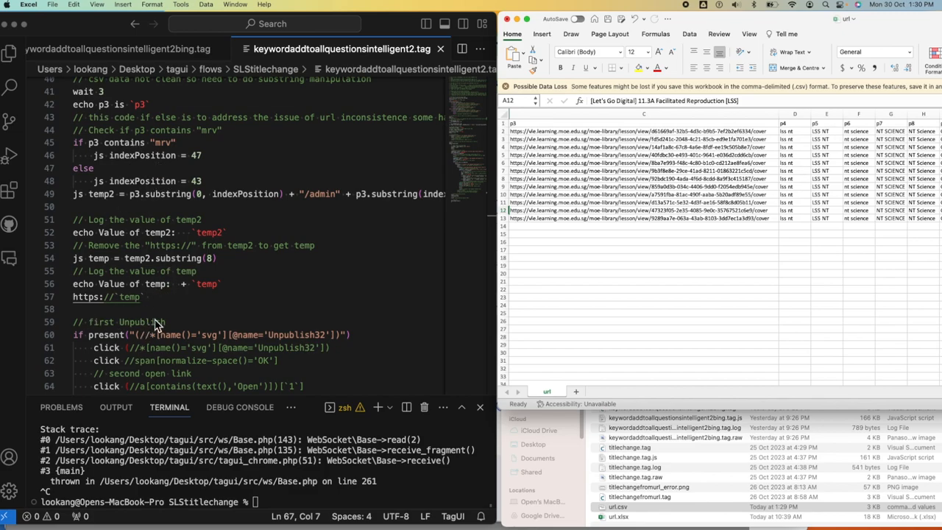
scroll(down, 3)
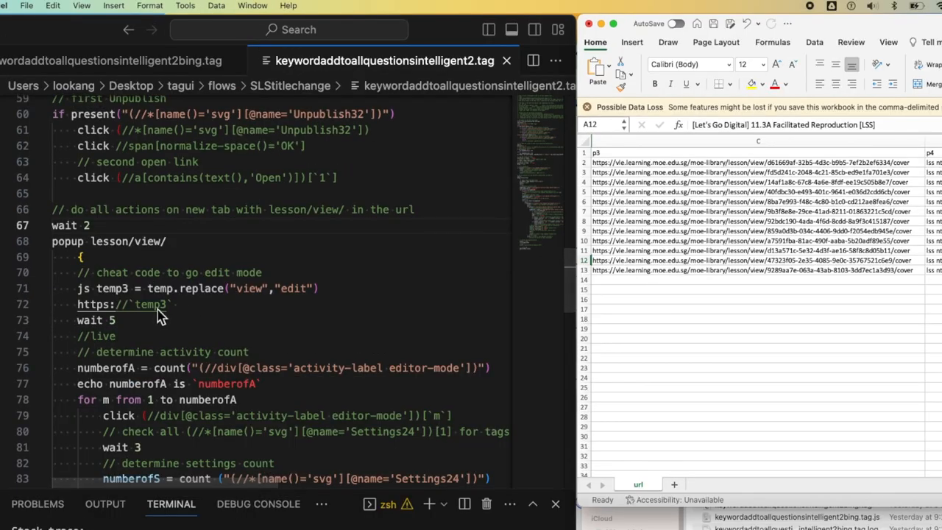
scroll(down, 3)
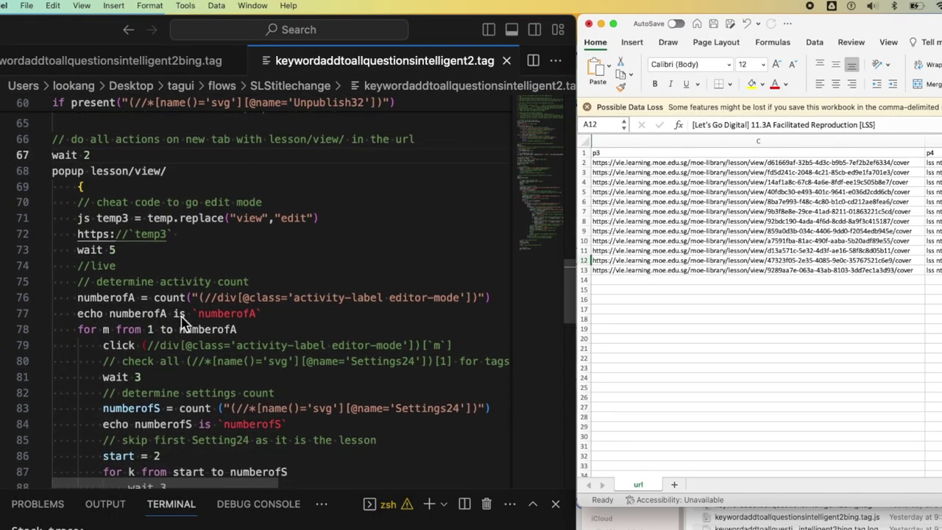
scroll(down, 3)
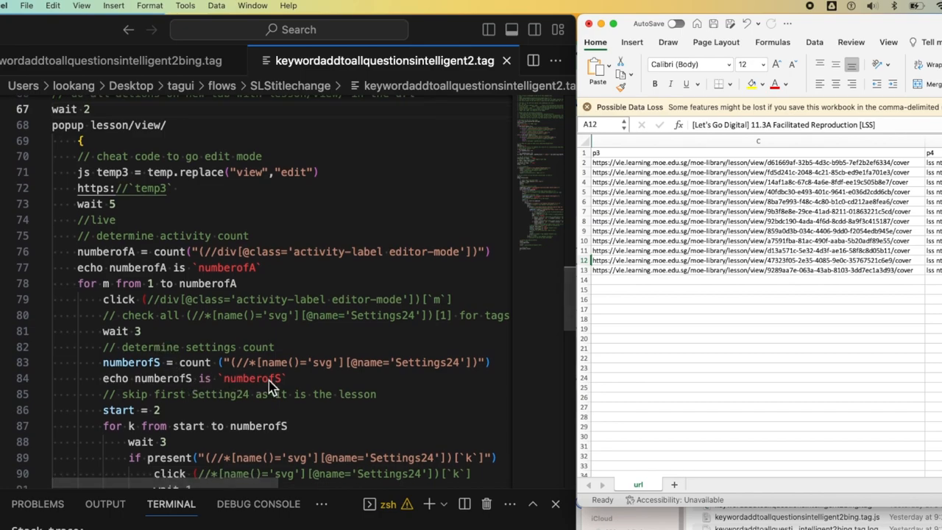
scroll(down, 3)
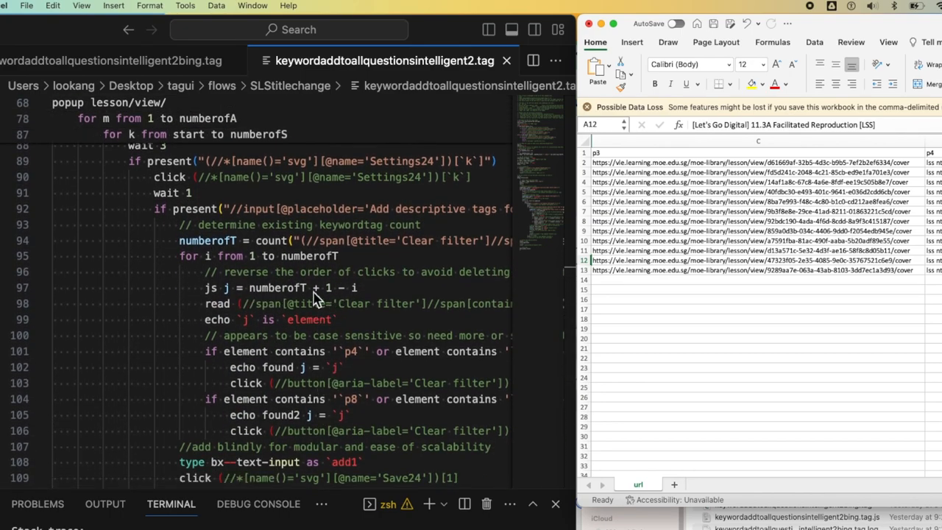
scroll(down, 3)
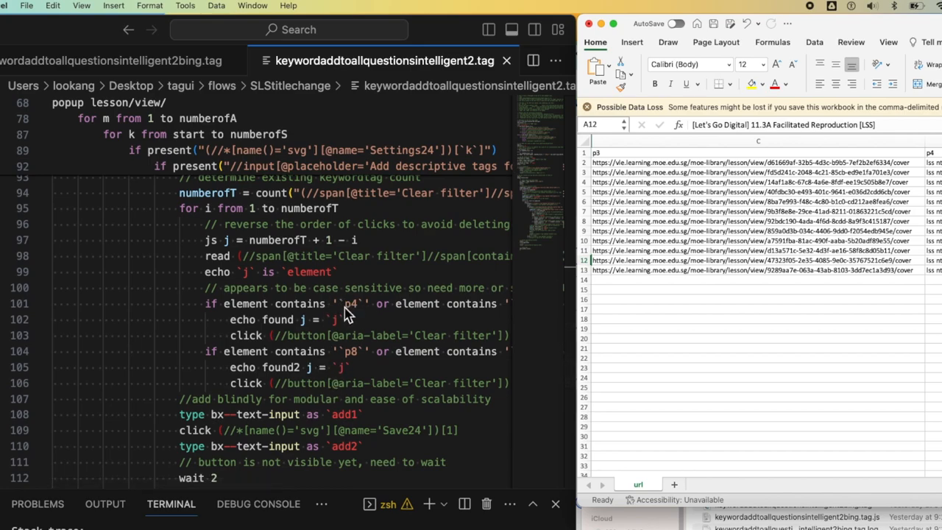
mouse_move(317, 254)
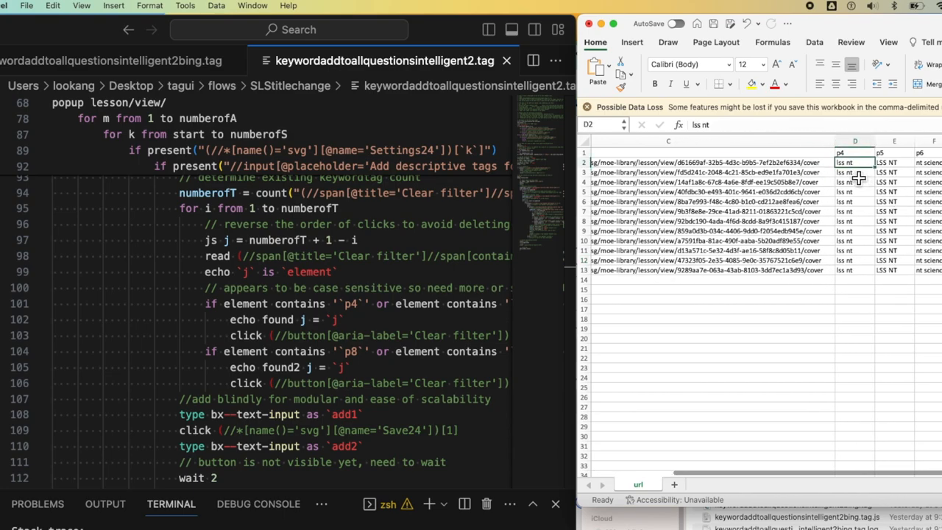
click(894, 162)
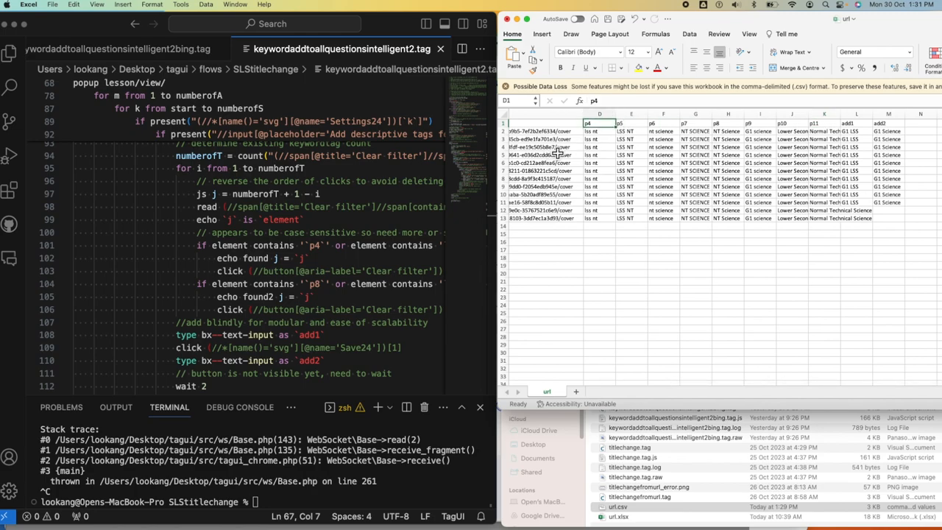
mouse_move(601, 146)
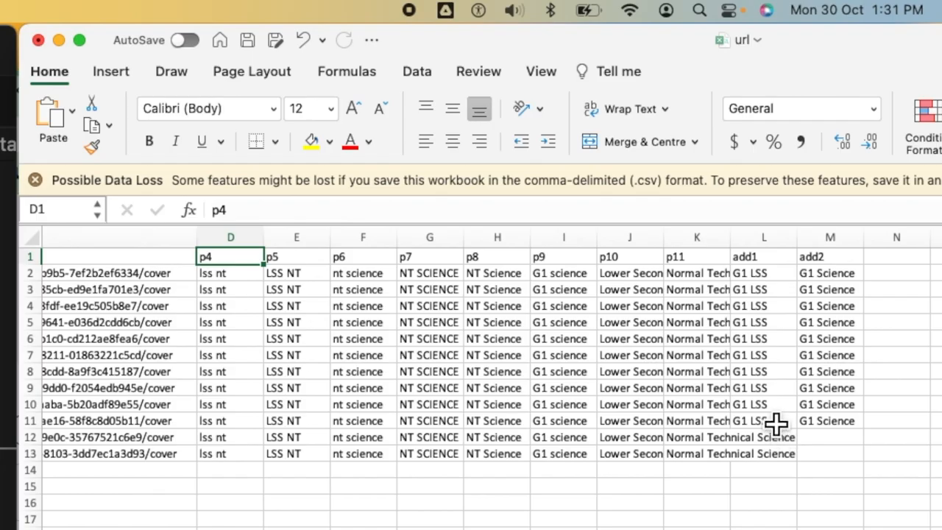
- Inspect the add1 and new tags in row 11, then run the keyword-replacing TagUI script on url.csv
click(764, 421)
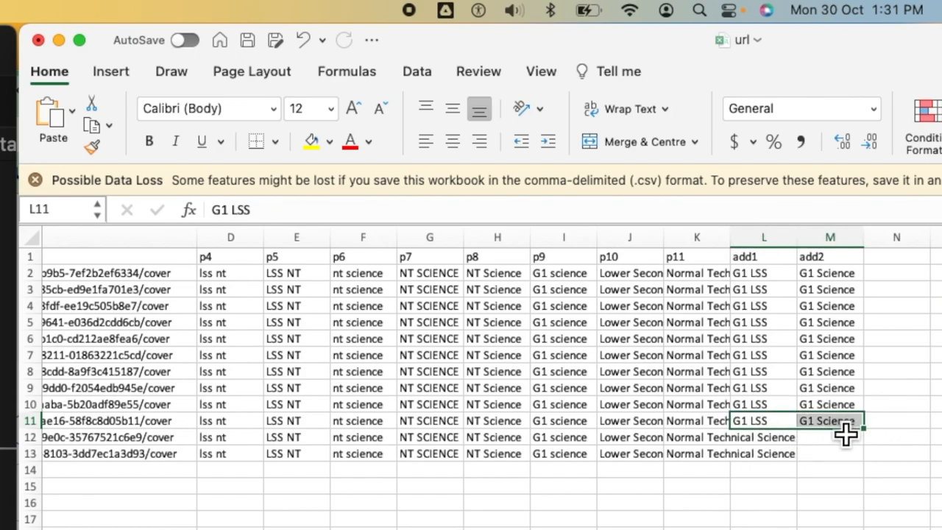
drag(845, 426, 845, 453)
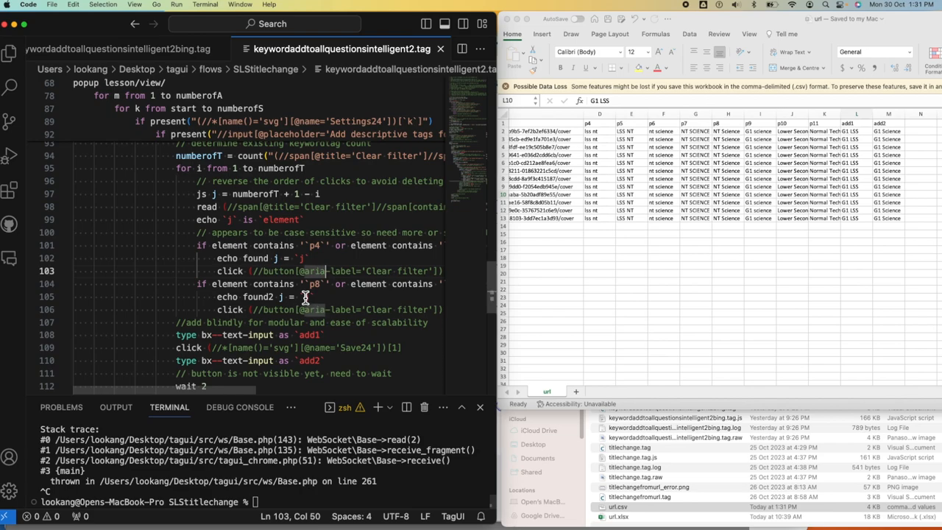
scroll(down, 3)
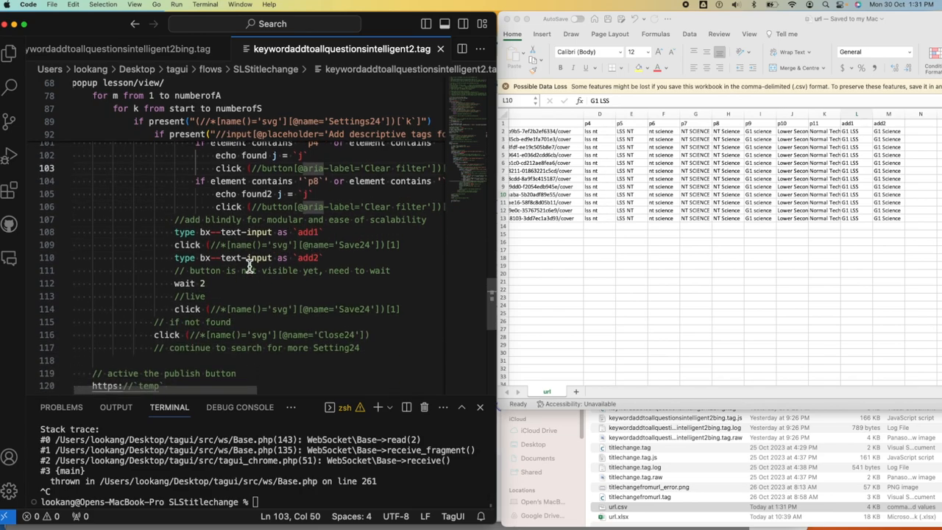
scroll(down, 3)
text(tagui keywordaddtoallquestionsintelligent2.tag url.csv)
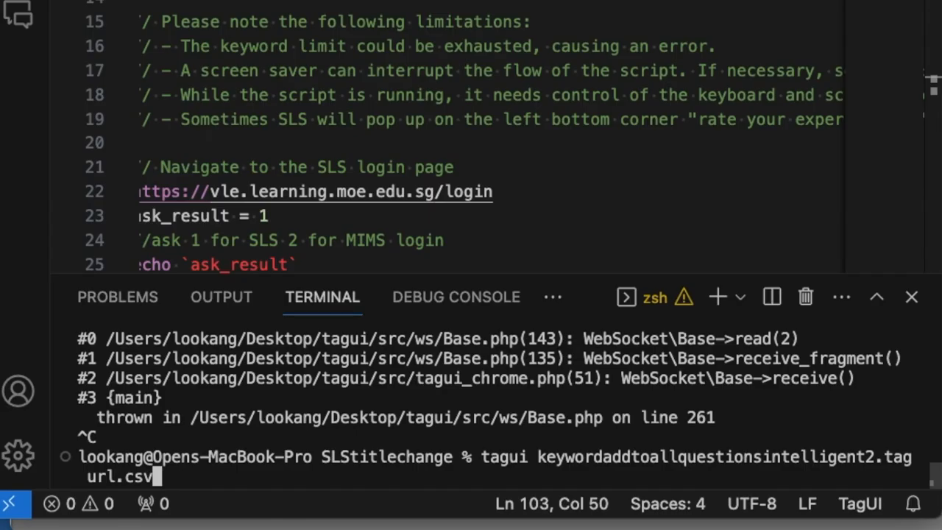
key(Return)
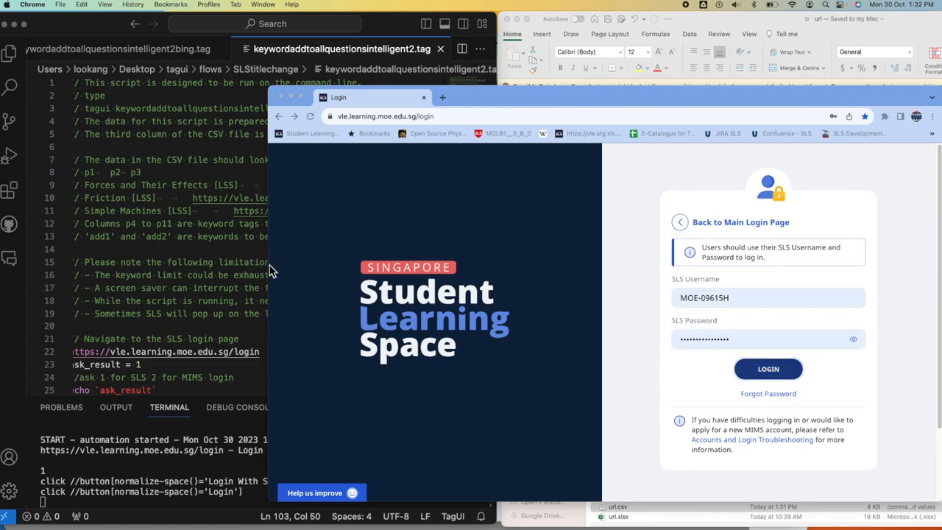
- Let the automation log into SLS and open the 4.2E current and lamps lesson for editing
click(768, 368)
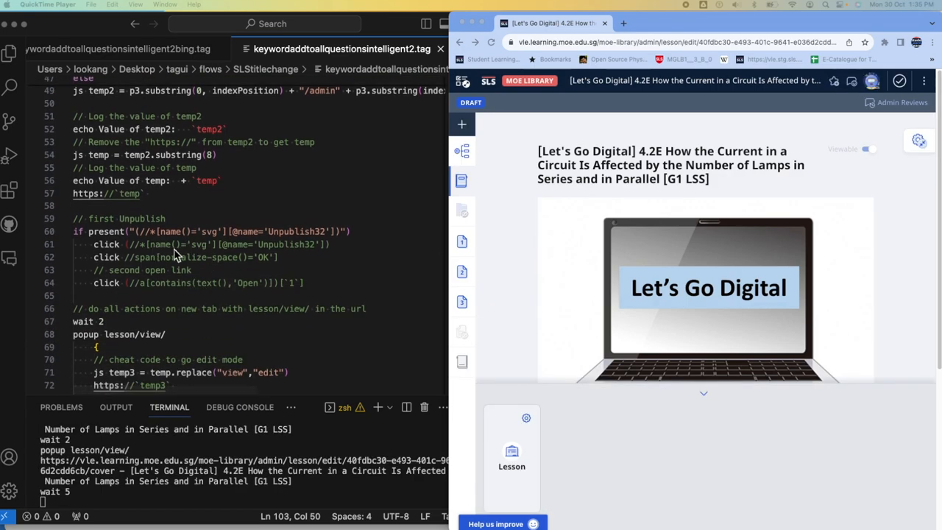
- Step through and close the details of the first activity and the Draw Your Circuit activity
scroll(down, 3)
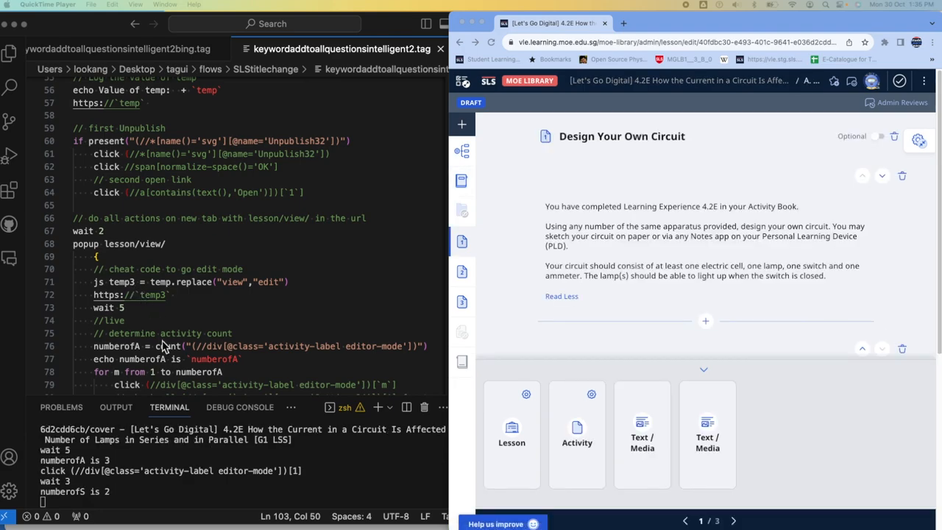
scroll(down, 3)
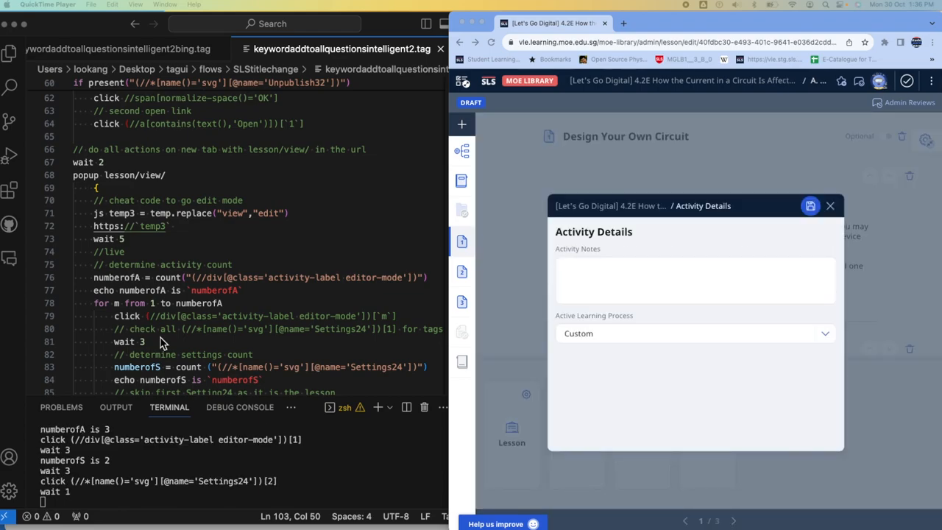
click(830, 206)
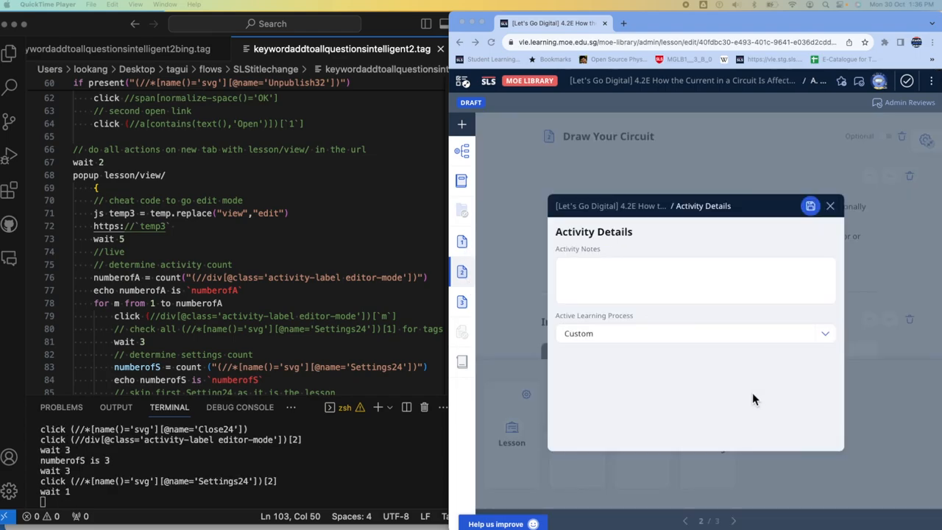
click(830, 207)
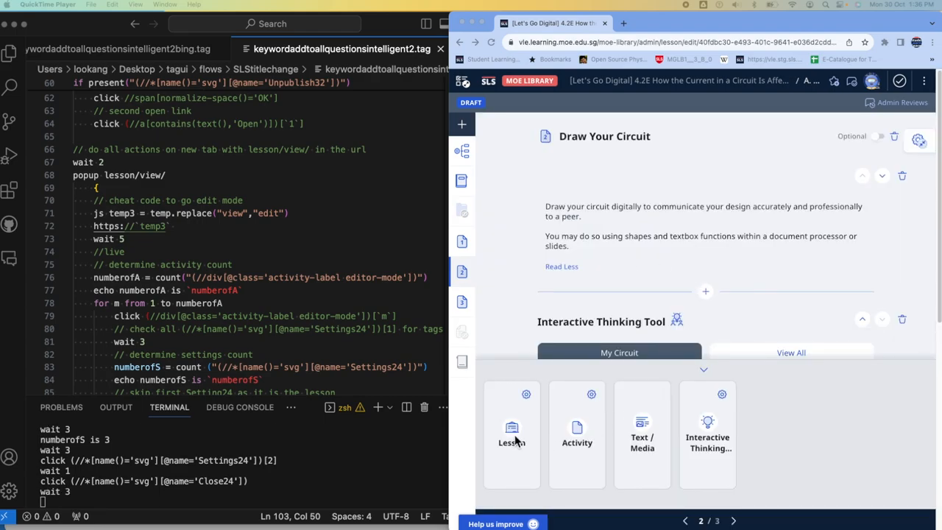
- Move to the Provide Feedback activity and close its details so the Approve Lesson prompt appears
scroll(down, 3)
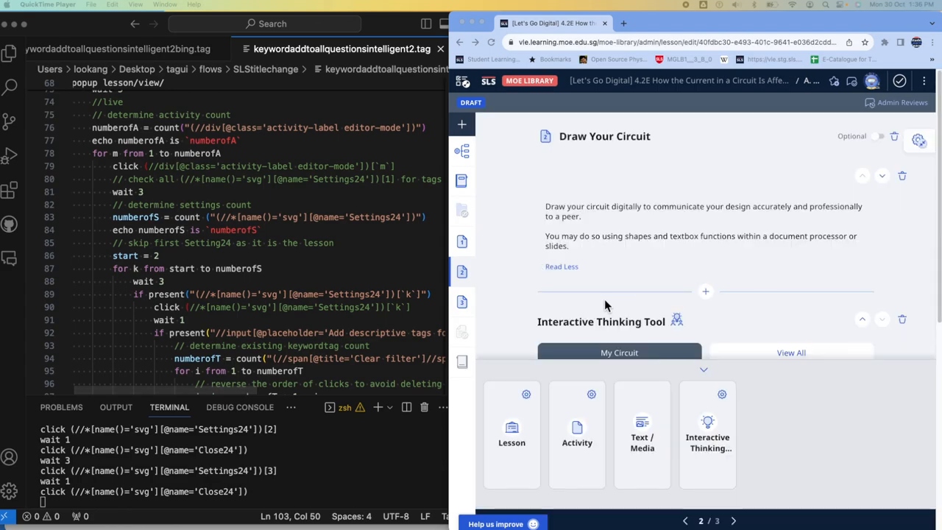
click(733, 521)
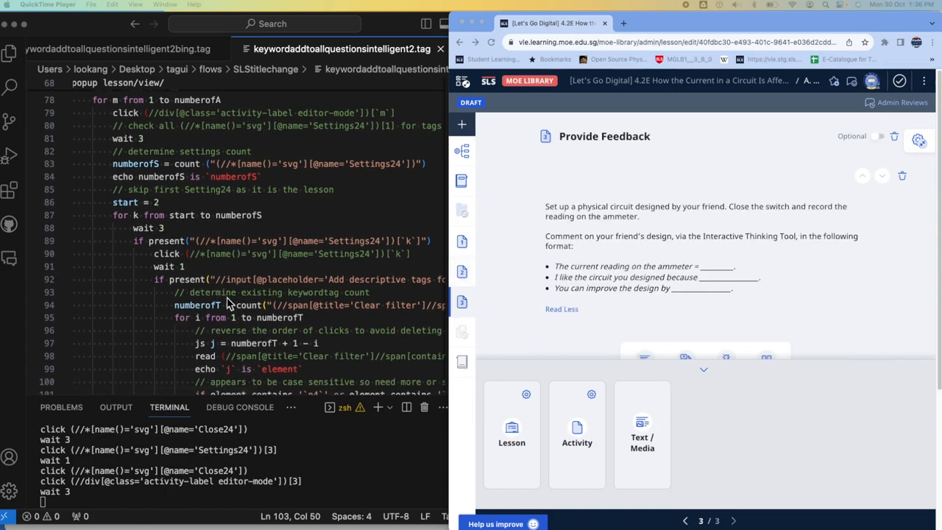
scroll(down, 3)
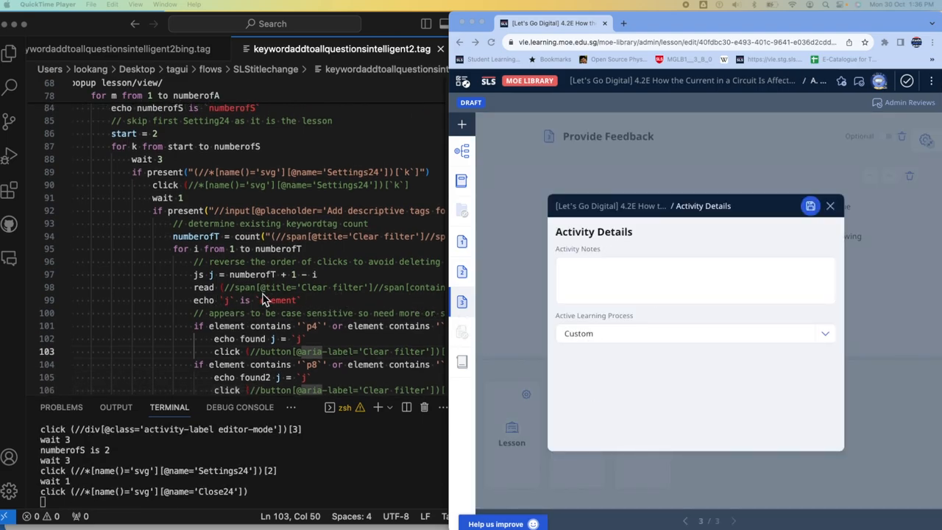
click(830, 206)
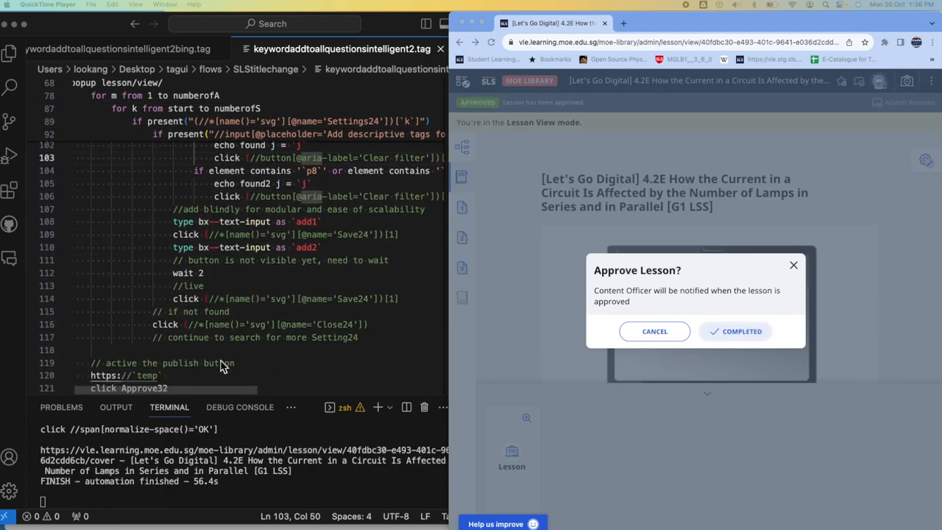
- Confirm lesson approval so the 5.2B Which Egg Will Be More Cooked? lesson opens for editing
click(741, 331)
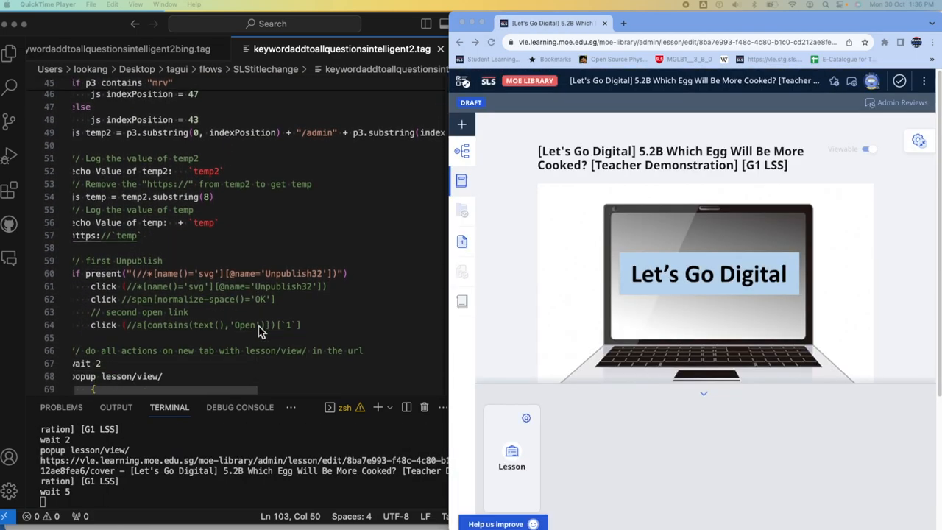
- Check the Part 2 activity's details, then bring up the File-Submission activity's tag settings
scroll(down, 3)
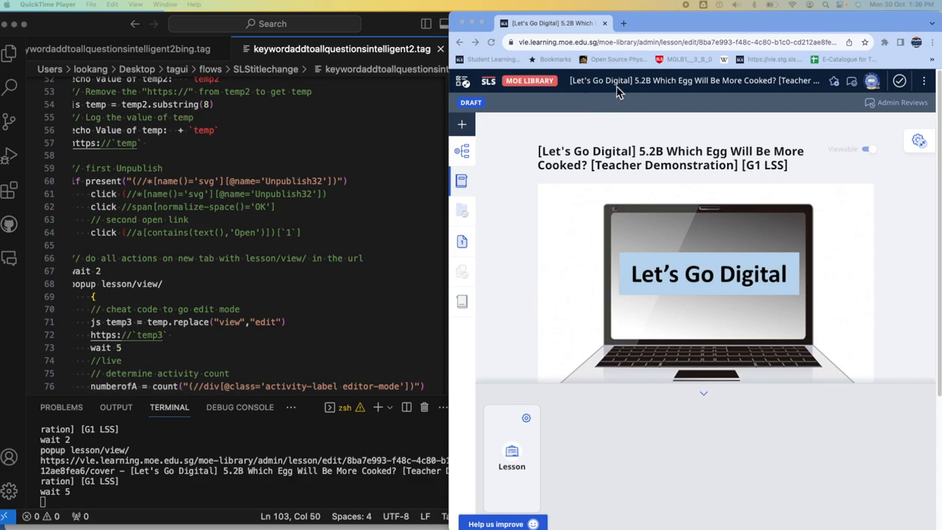
scroll(down, 3)
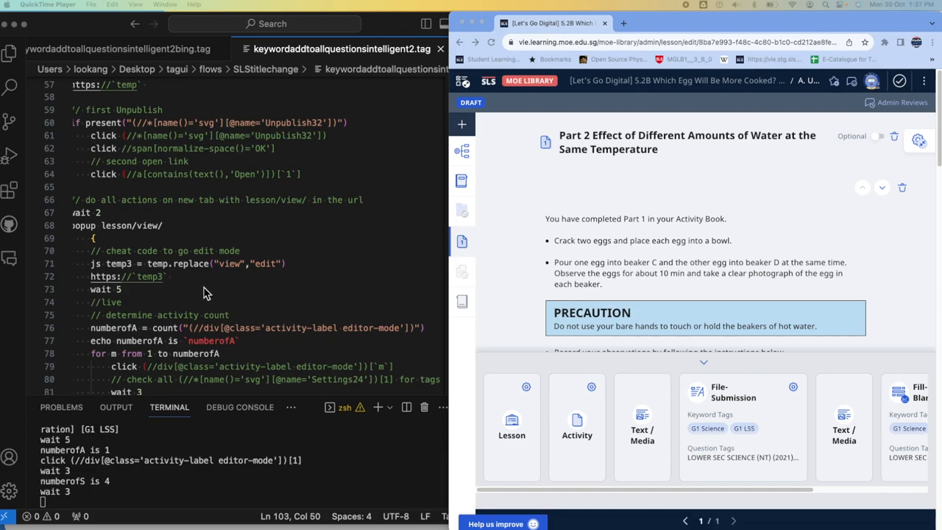
scroll(down, 3)
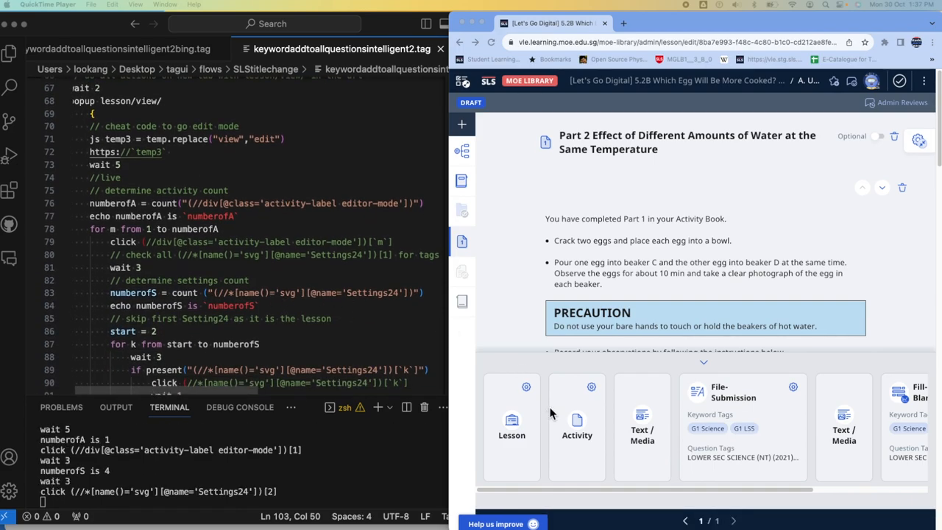
click(590, 385)
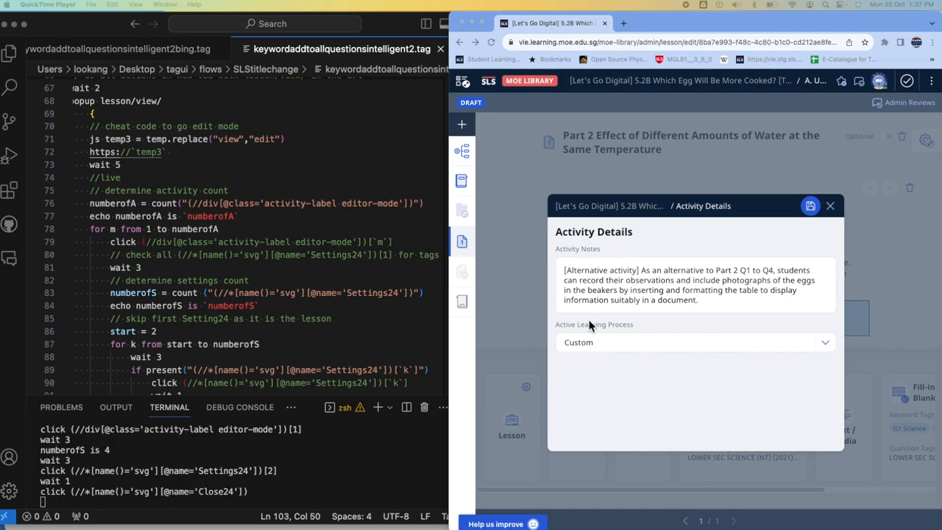
click(830, 206)
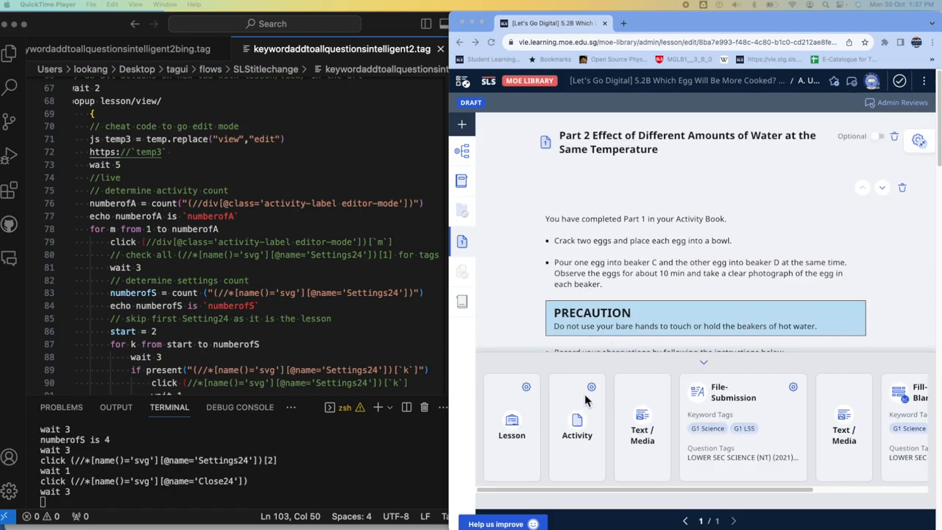
click(792, 386)
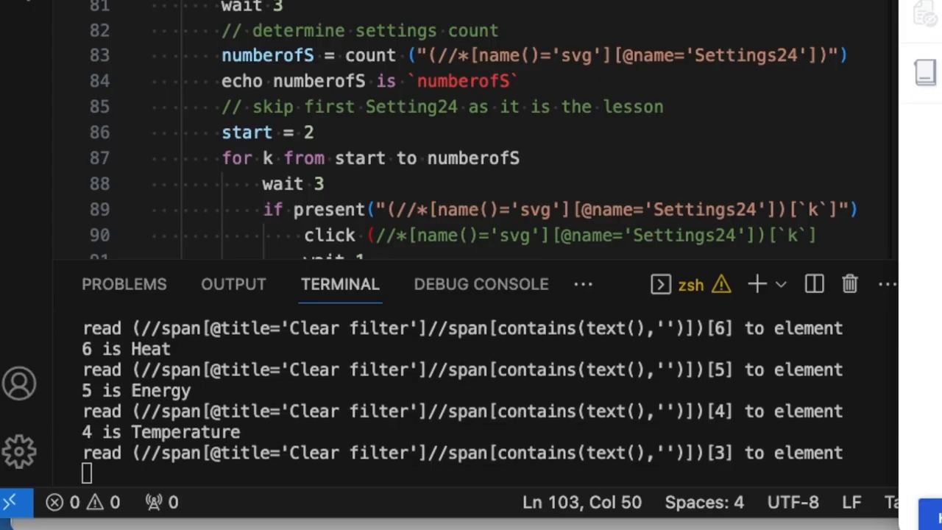
- Let the script replace File-Submission tags with G1 LSS and G1 Science, then close its details
scroll(down, 3)
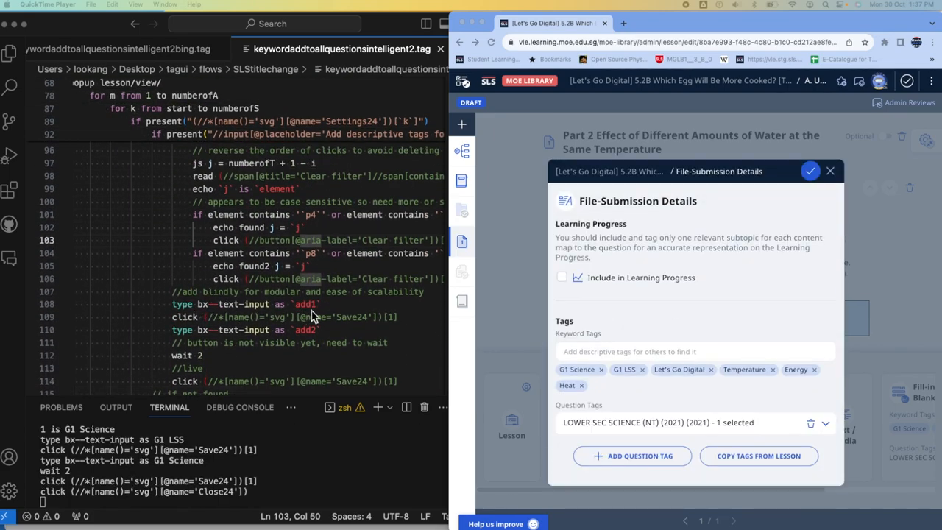
click(830, 171)
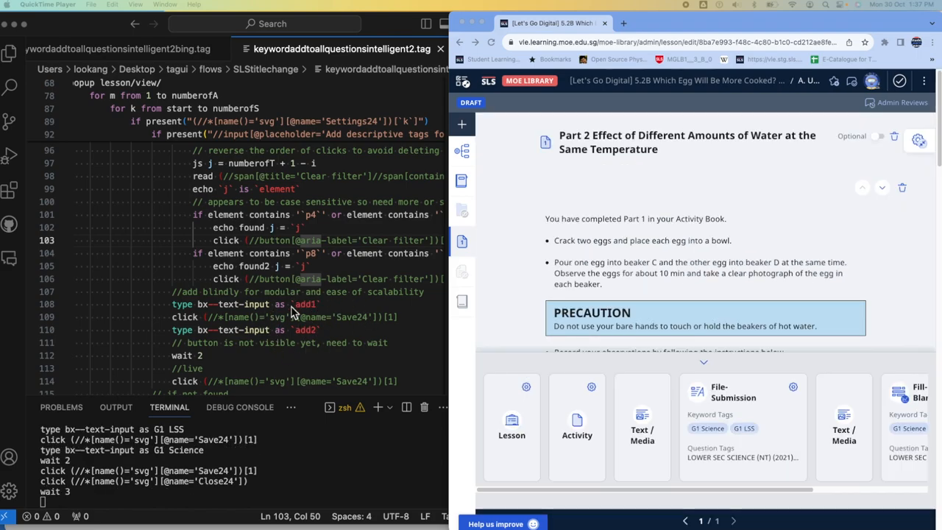